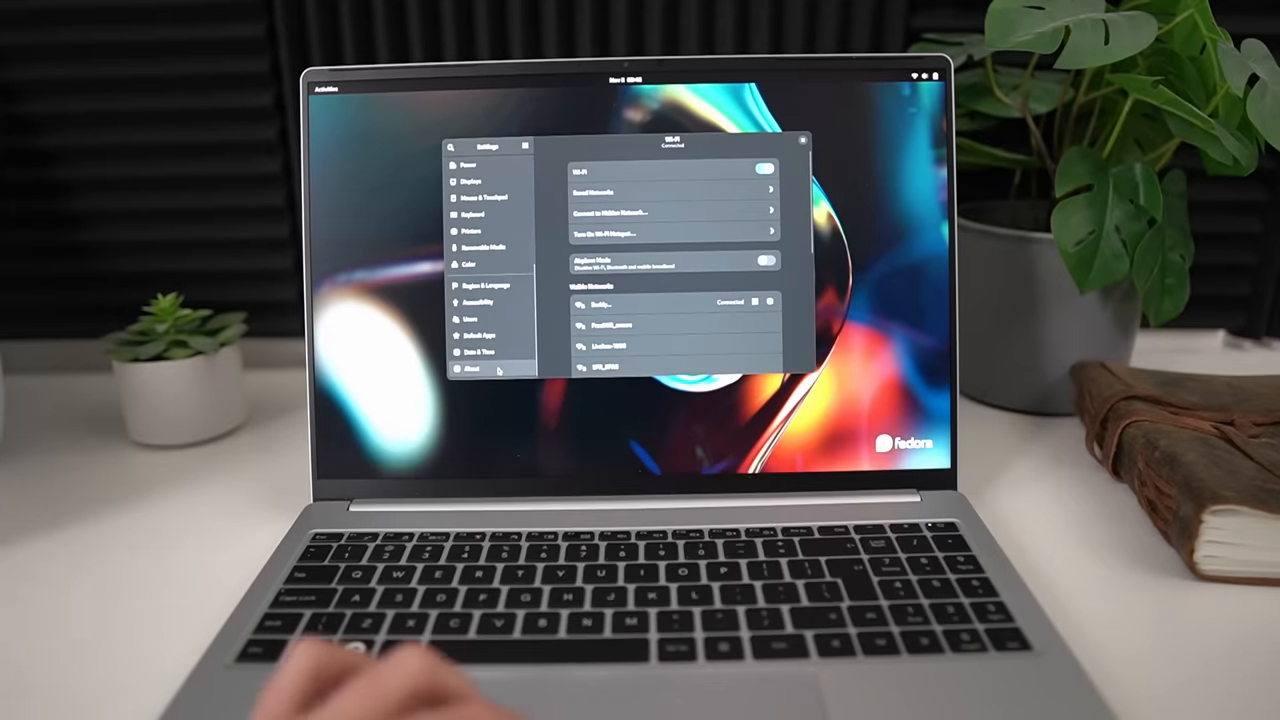
Step: Open the About page showing Fedora Linux 39, i7 processor, 16 GB memory and 500 GB disk
click(468, 371)
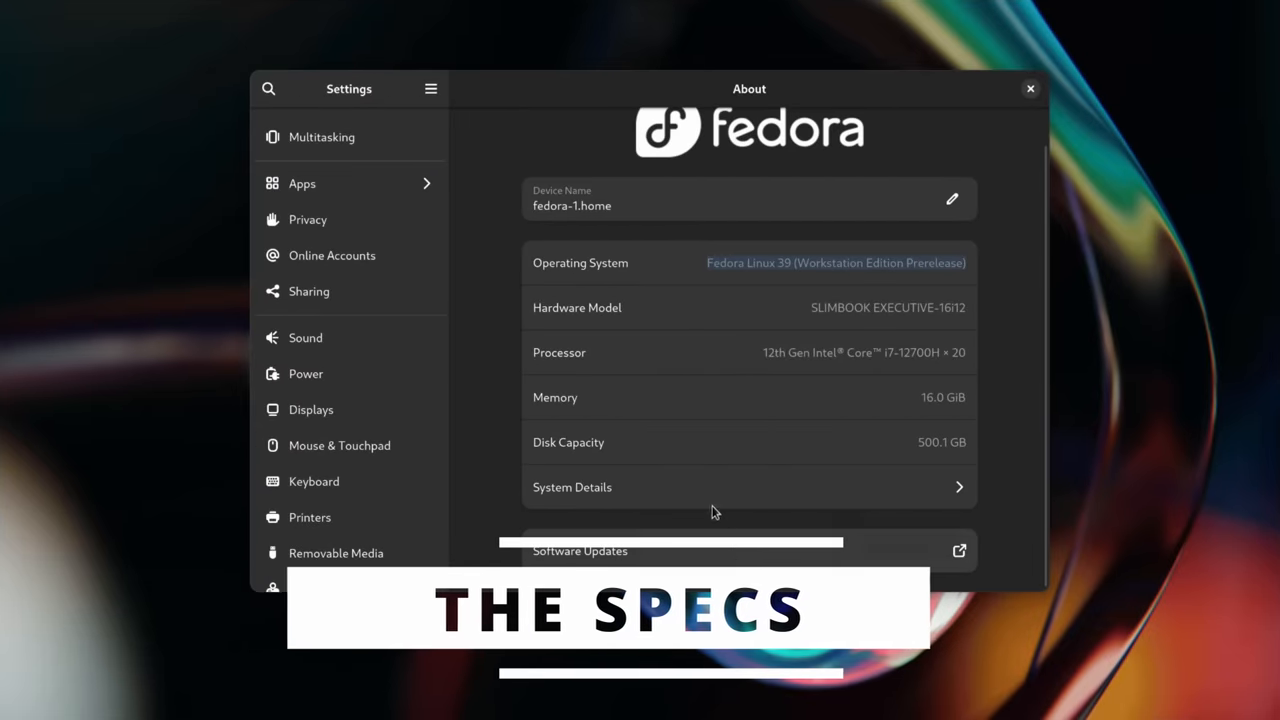
Step: Open System Details to see Intel plus NV177 graphics, 64-bit Wayland and Linux 6.5.2 kernel
click(572, 487)
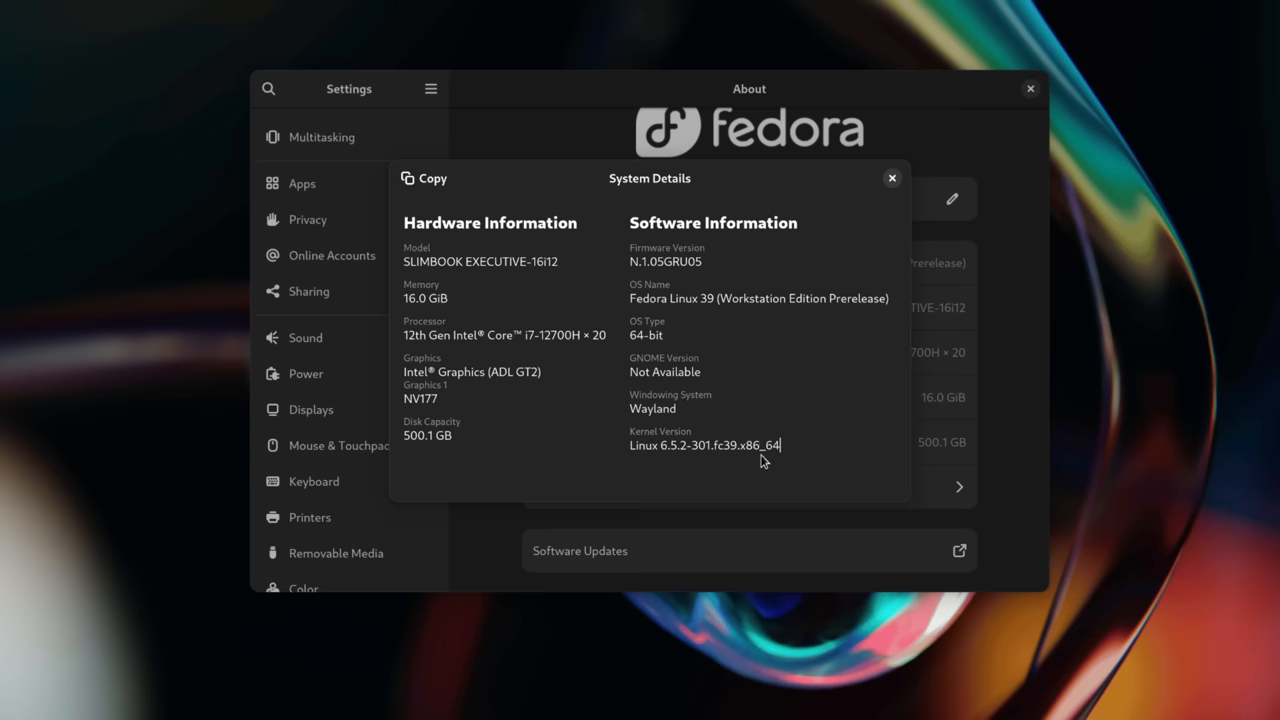
mouse_move(652, 436)
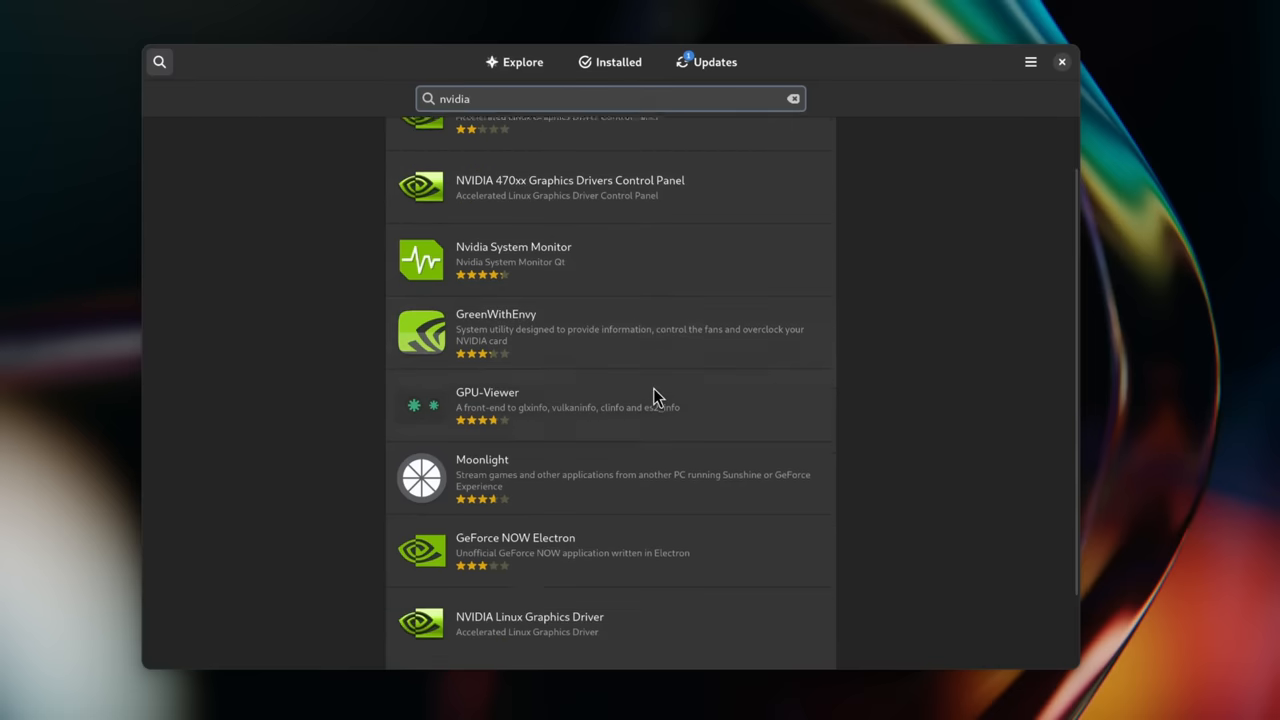
Step: Open the Software Repositories list and scroll down through the enabled repositories
click(530, 623)
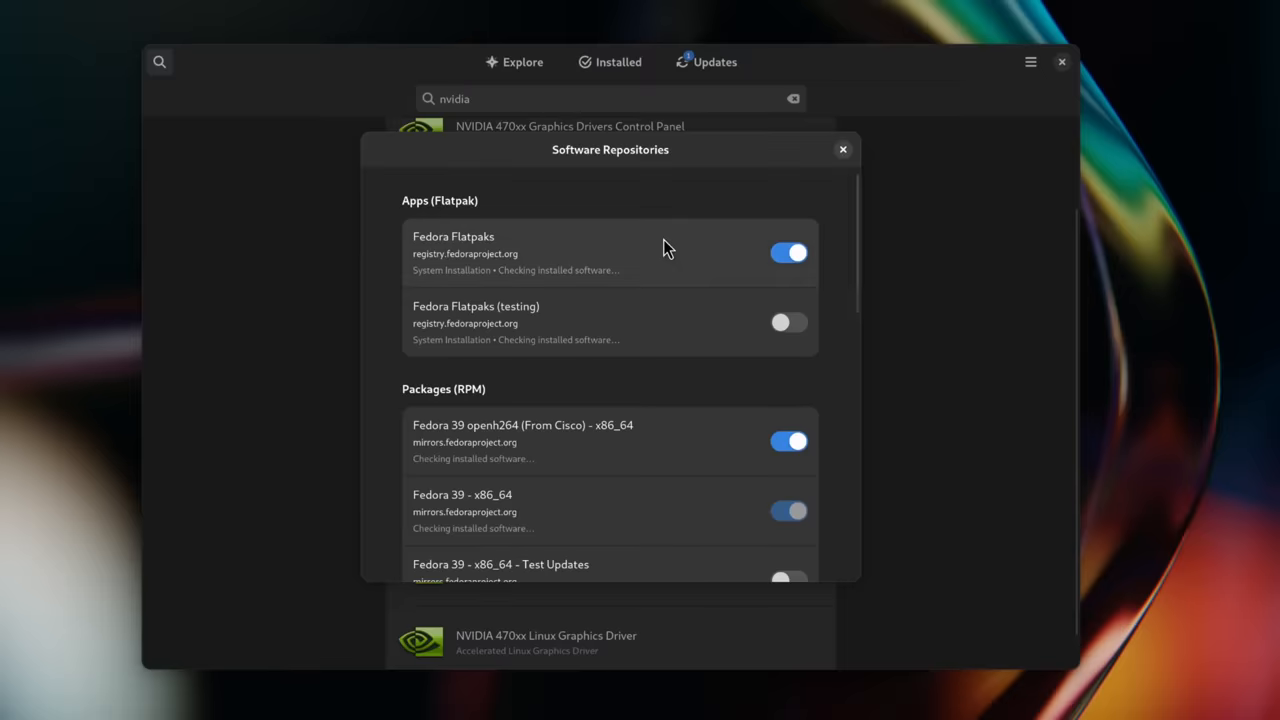
scroll(down, 3)
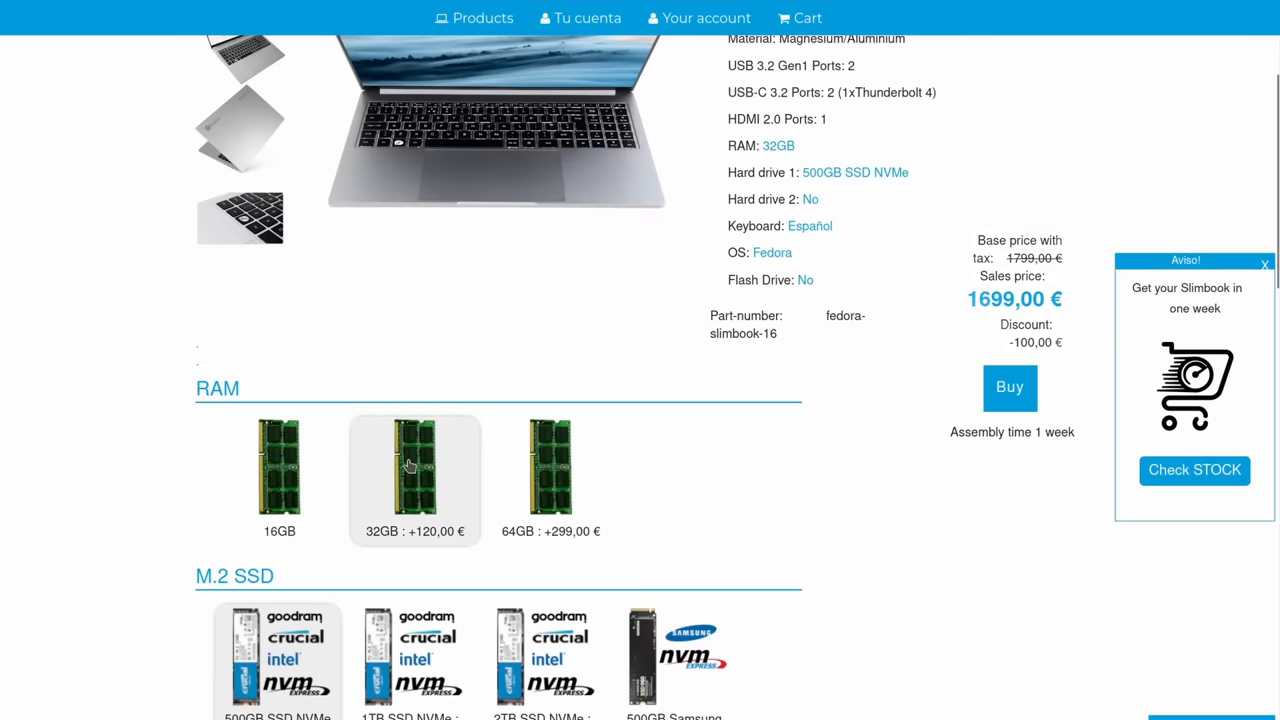
Step: Select 32GB RAM, try a 2TB Samsung second SSD, then set no second SSD
click(550, 467)
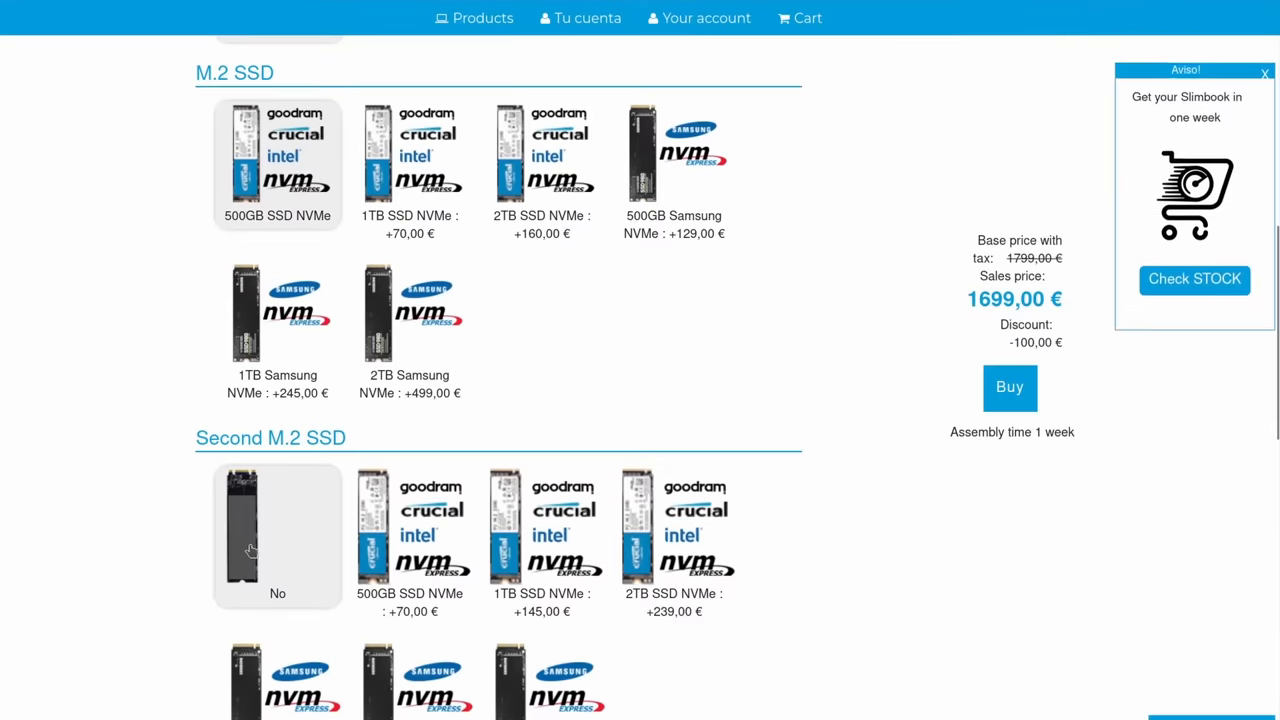
click(541, 615)
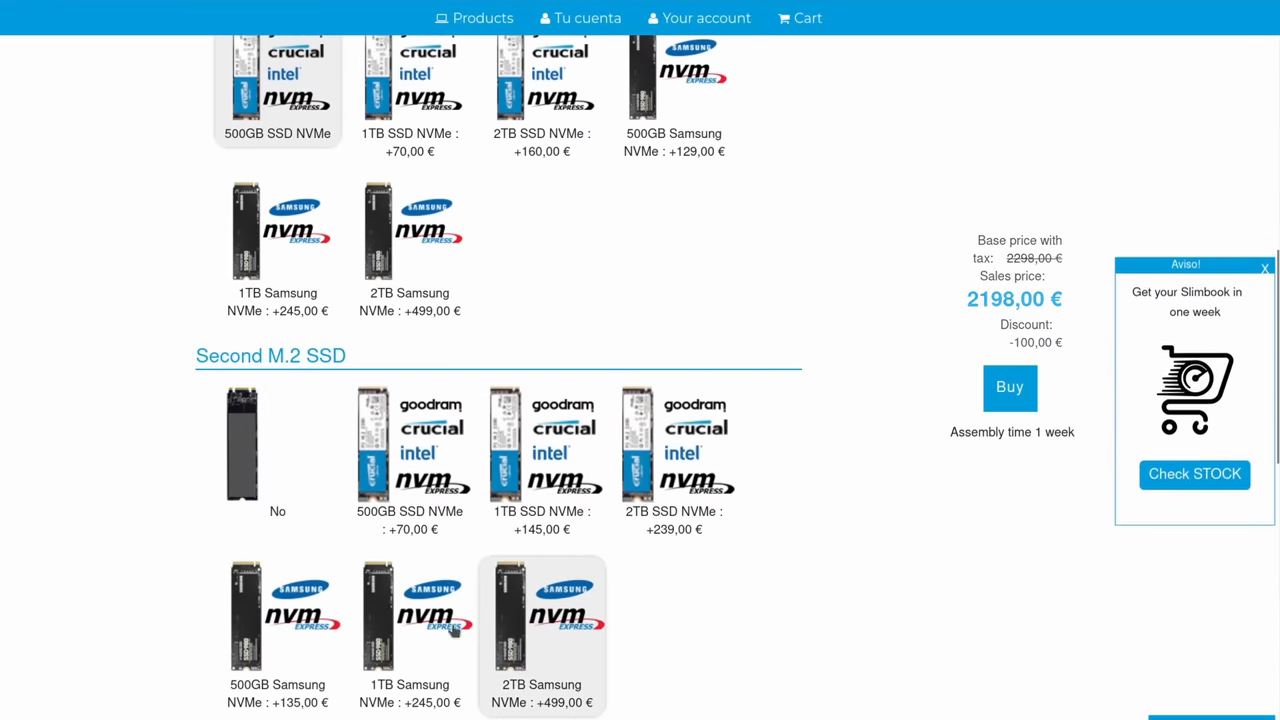
click(277, 450)
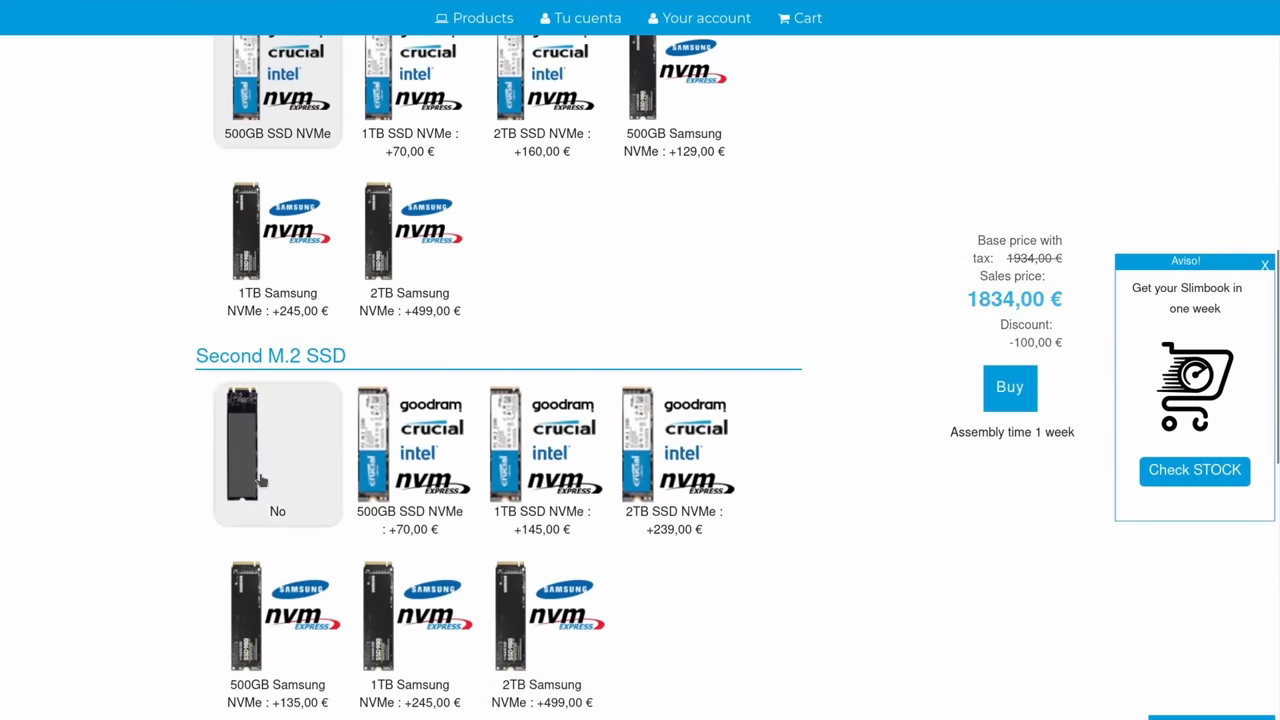